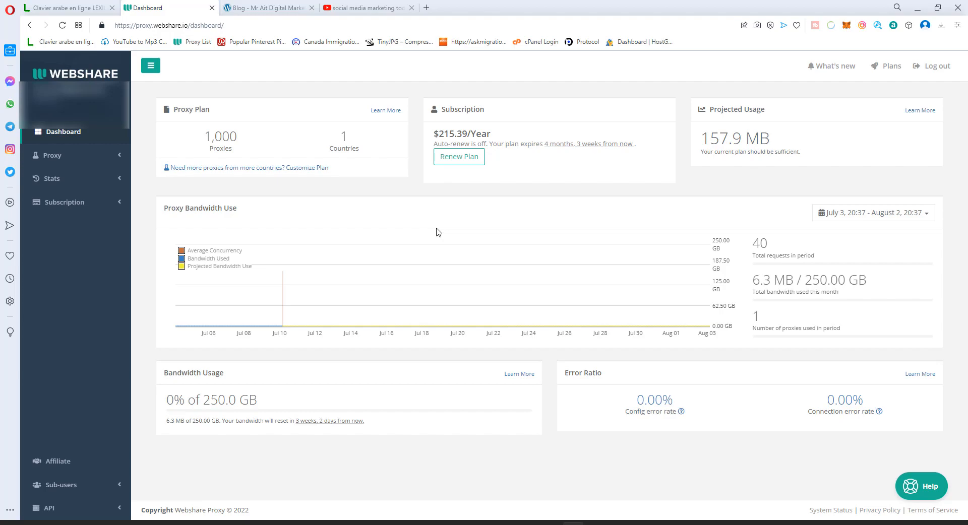
mouse_move(478, 261)
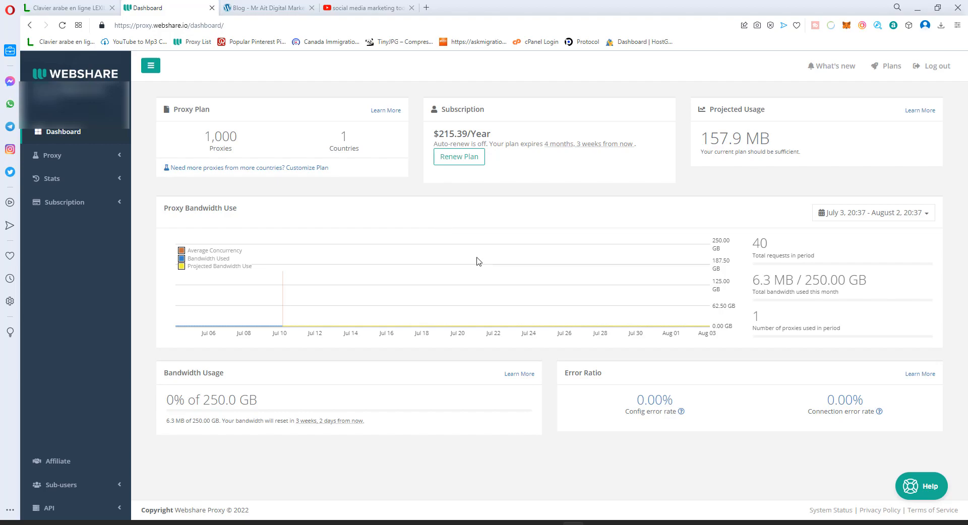
Show the YouTube 'social media marketing tools' playlist with its three tutorial videos.
left_click(364, 7)
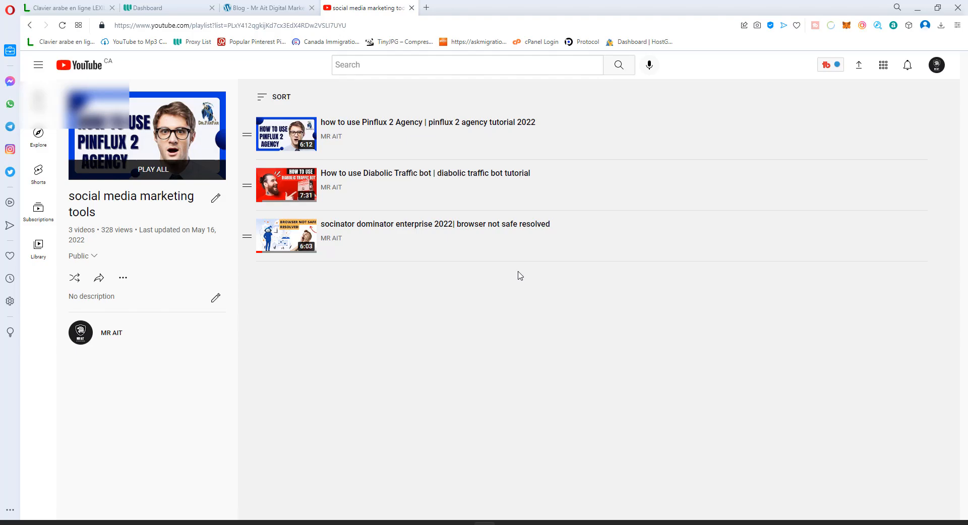
Return to the Webshare dashboard and expand Subscription (My Plan, Browse Plans, Invoices).
left_click(167, 8)
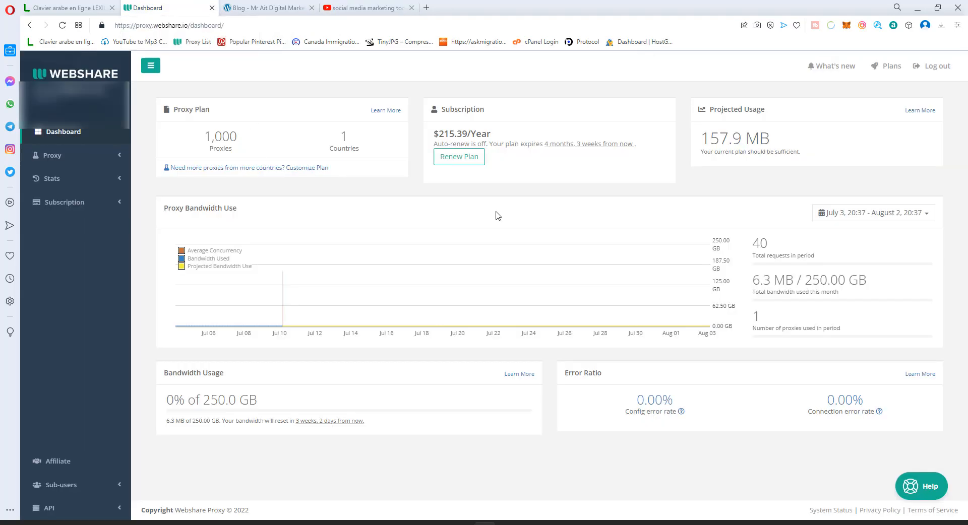
mouse_move(556, 144)
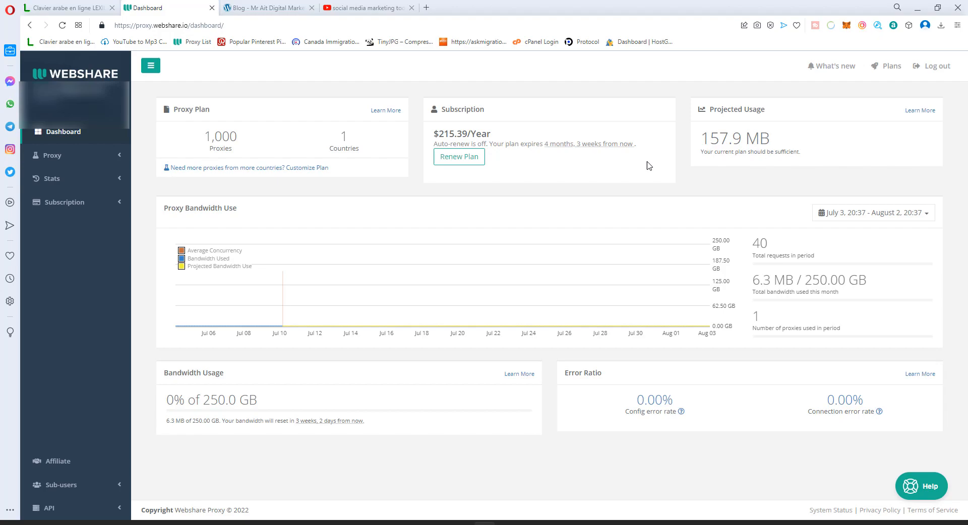
mouse_move(644, 169)
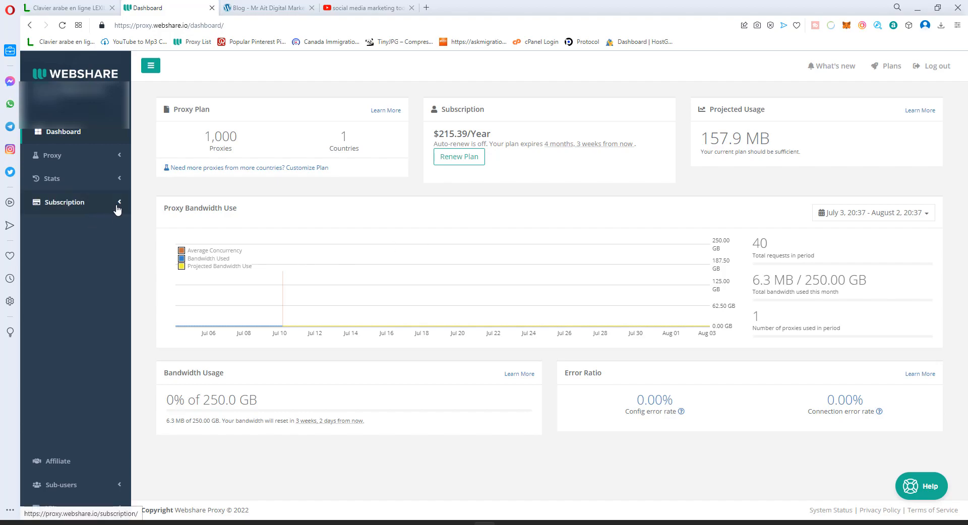
left_click(64, 202)
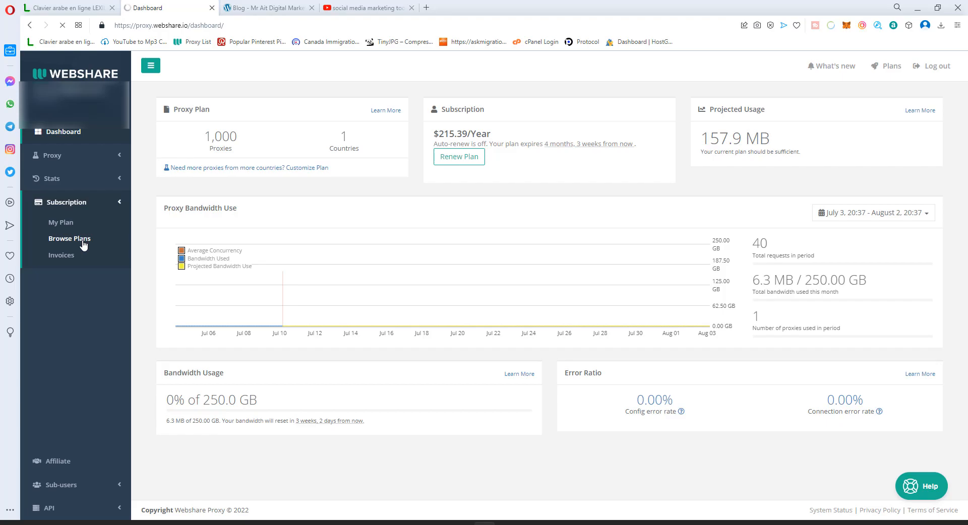
Browse plans and choose Proxy Server with 100 proxies at $1.99/mo, reviewing the location choices.
left_click(70, 238)
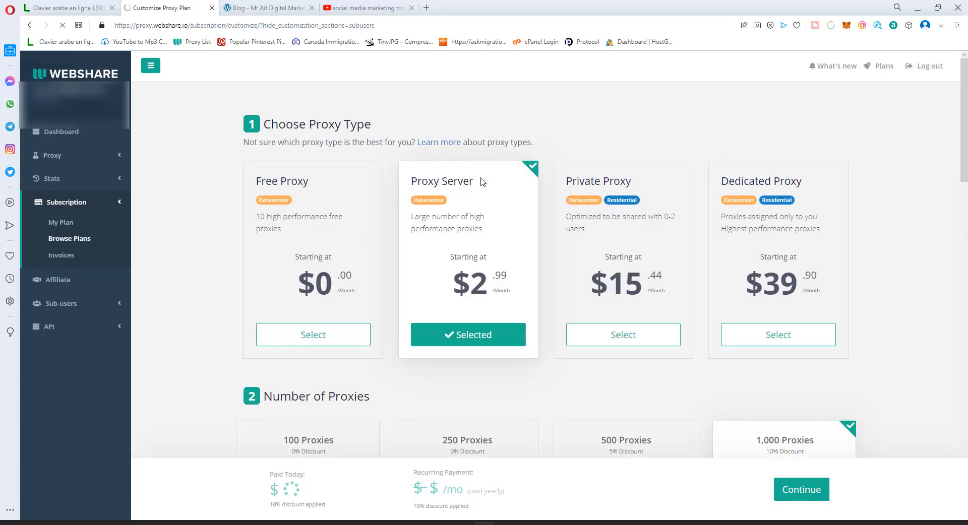
double_click(456, 180)
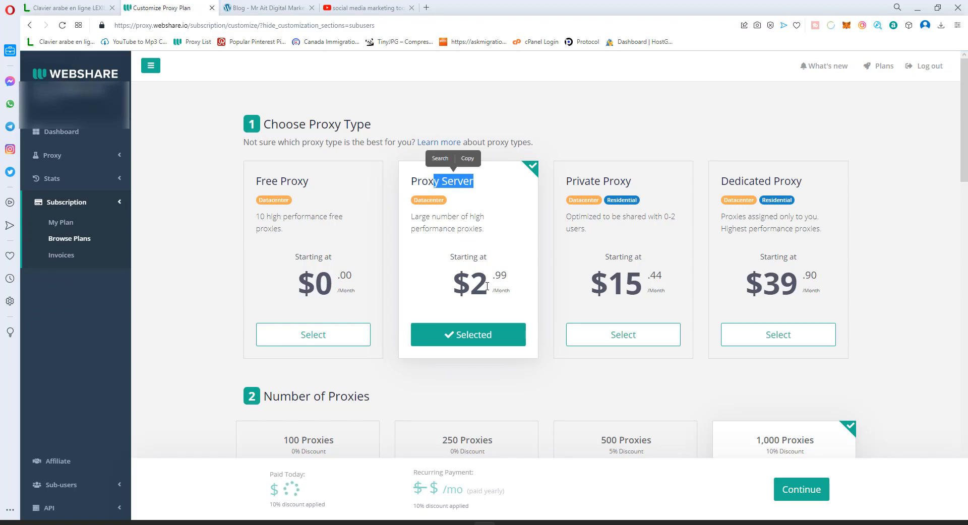
scroll("down", 3)
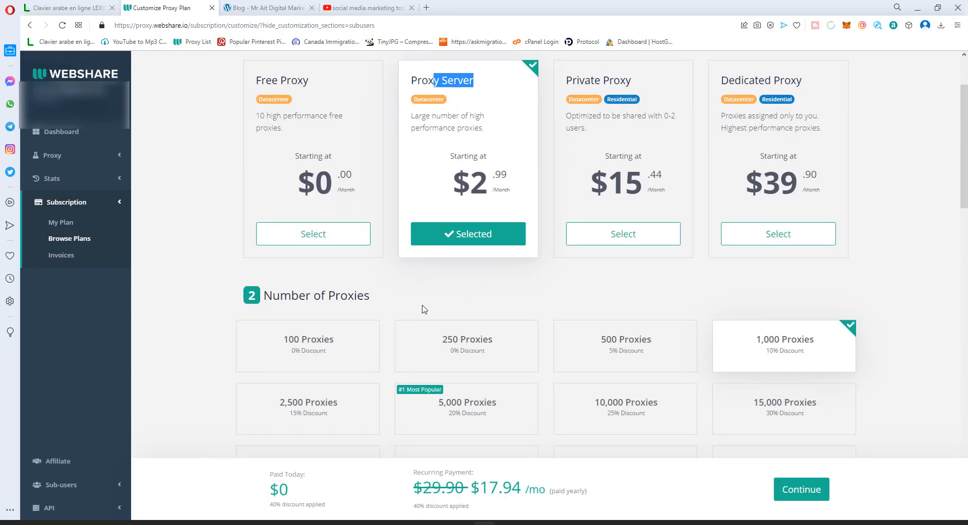
left_click(307, 346)
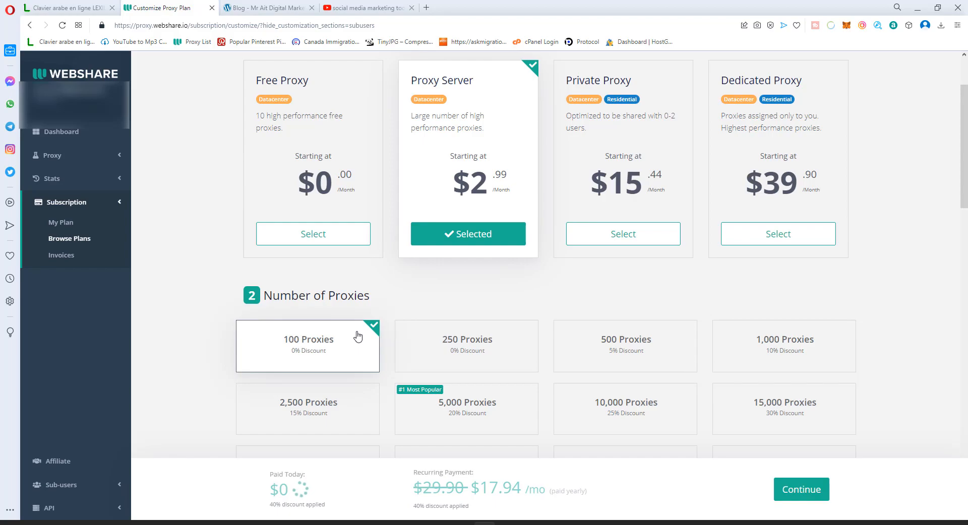
scroll("down", 3)
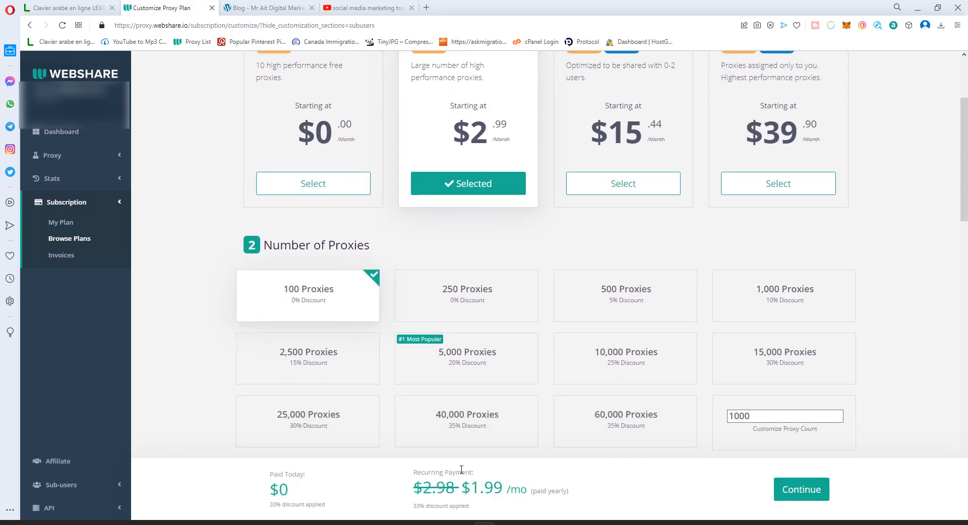
scroll("down", 3)
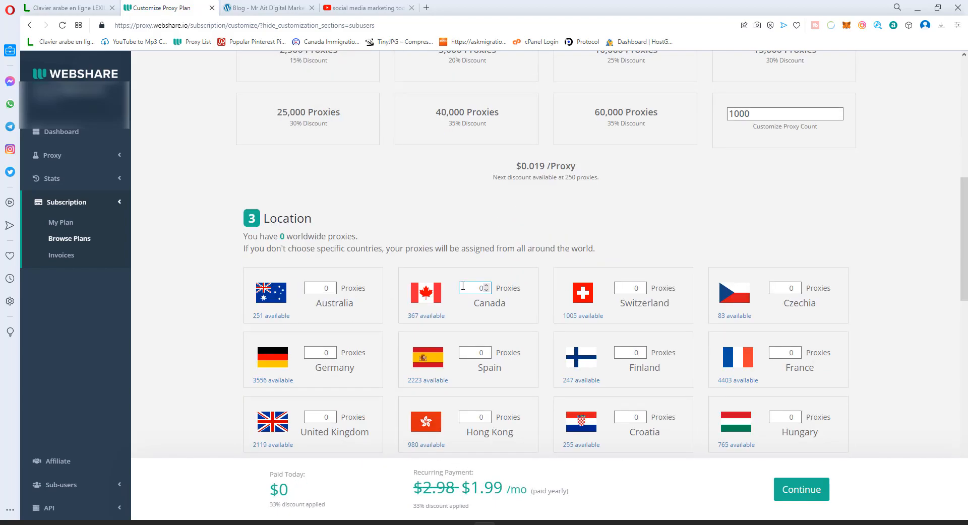
scroll("down", 3)
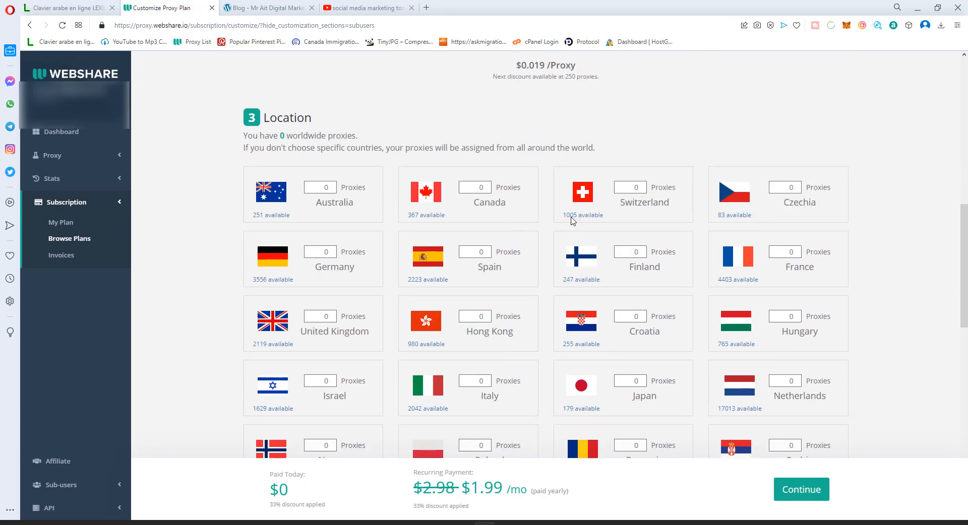
mouse_move(620, 202)
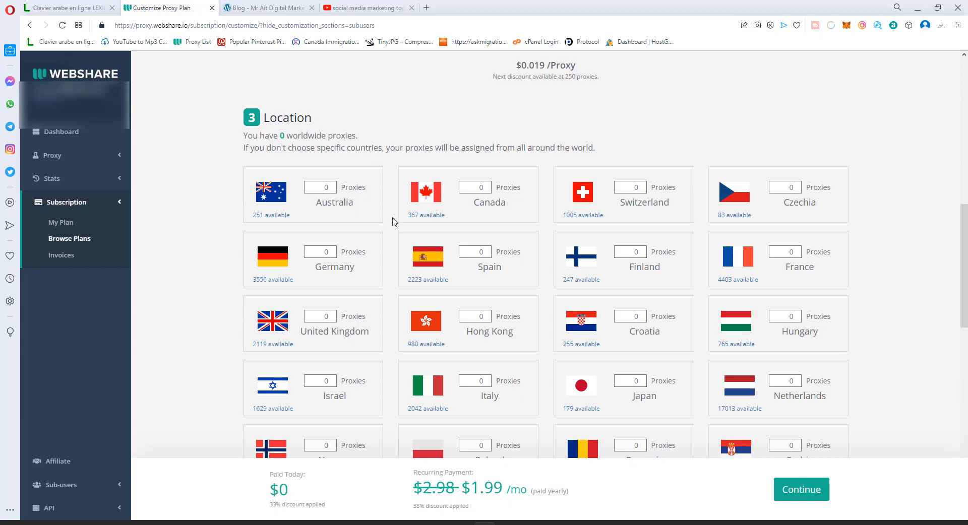
scroll("down", 3)
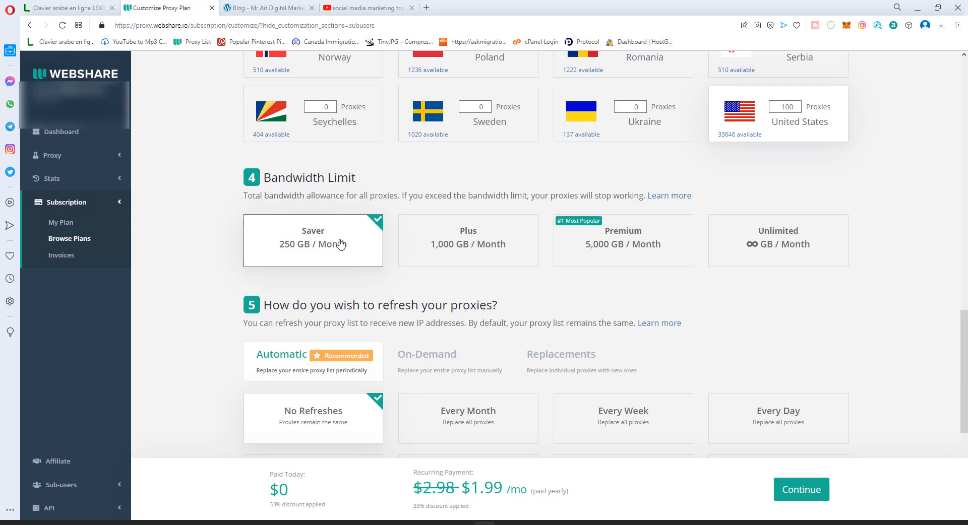
mouse_move(299, 251)
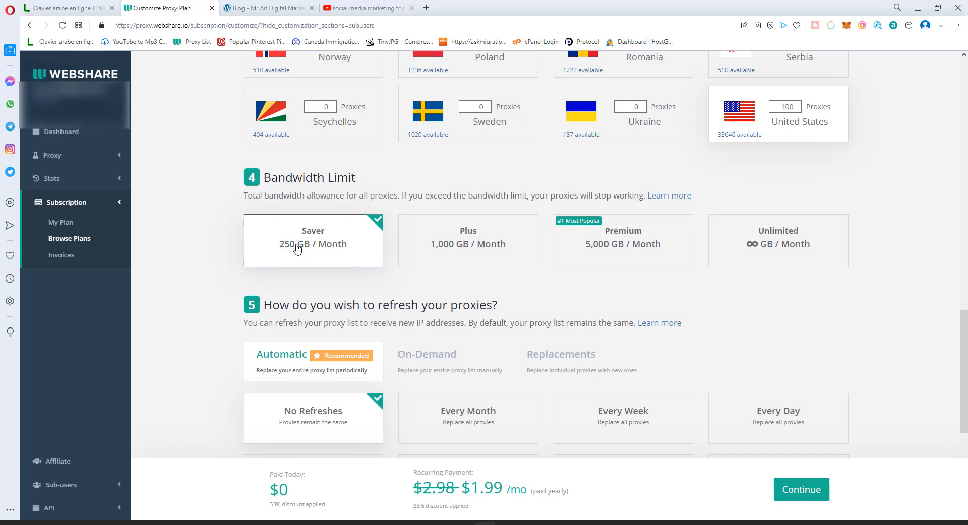
mouse_move(440, 247)
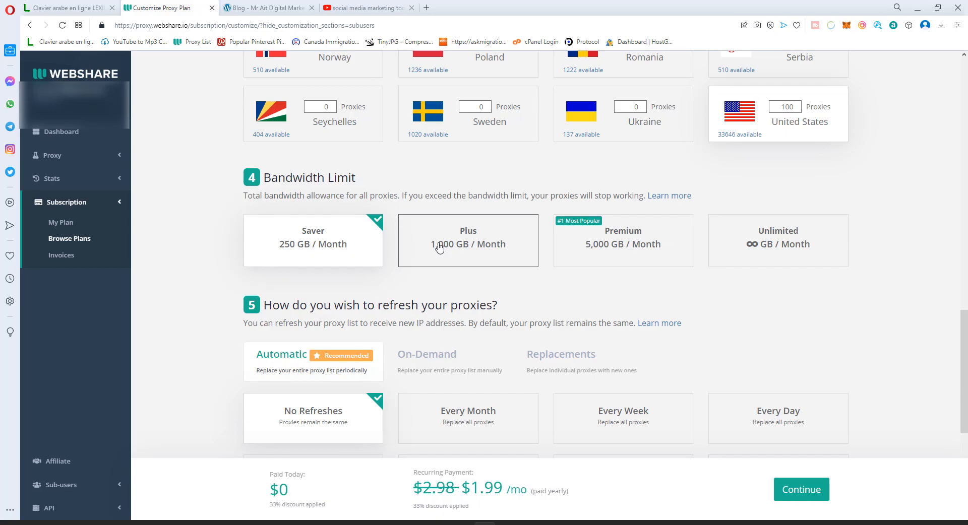
left_click(313, 240)
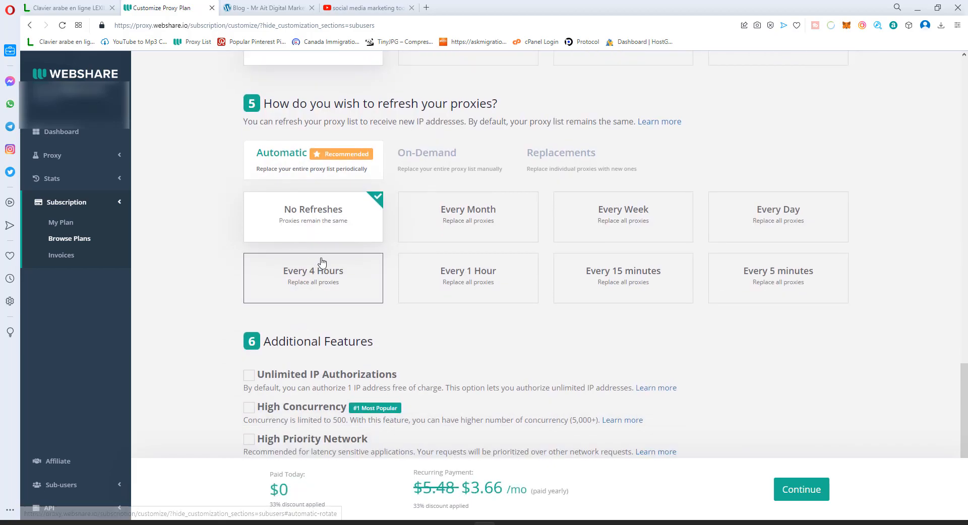
left_click(312, 216)
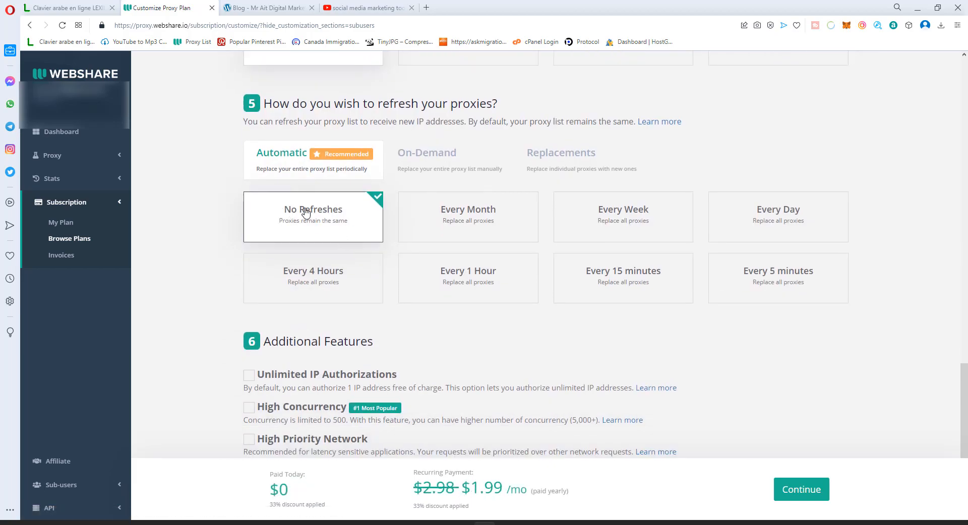
mouse_move(319, 218)
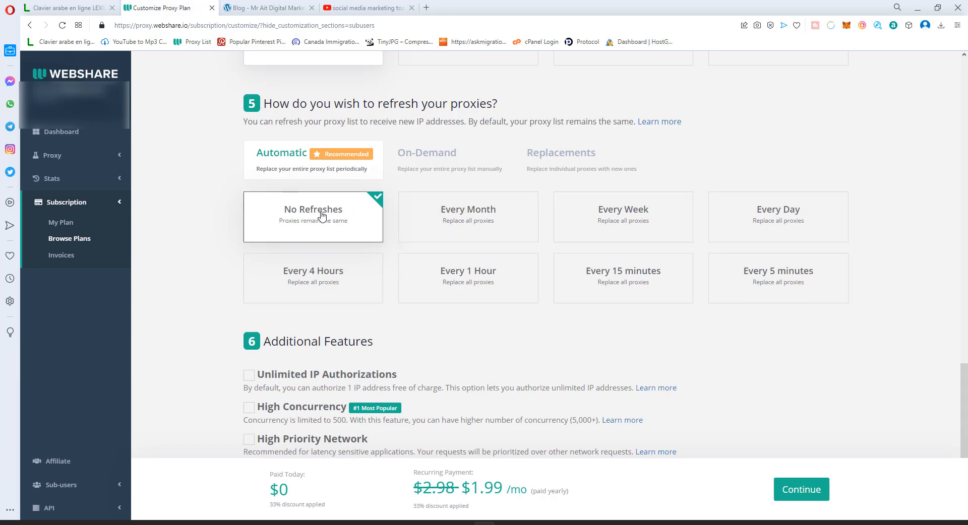
Toggle the 30% yearly discount off and on, comparing $2.98 monthly against $1.99/mo yearly.
scroll("down", 3)
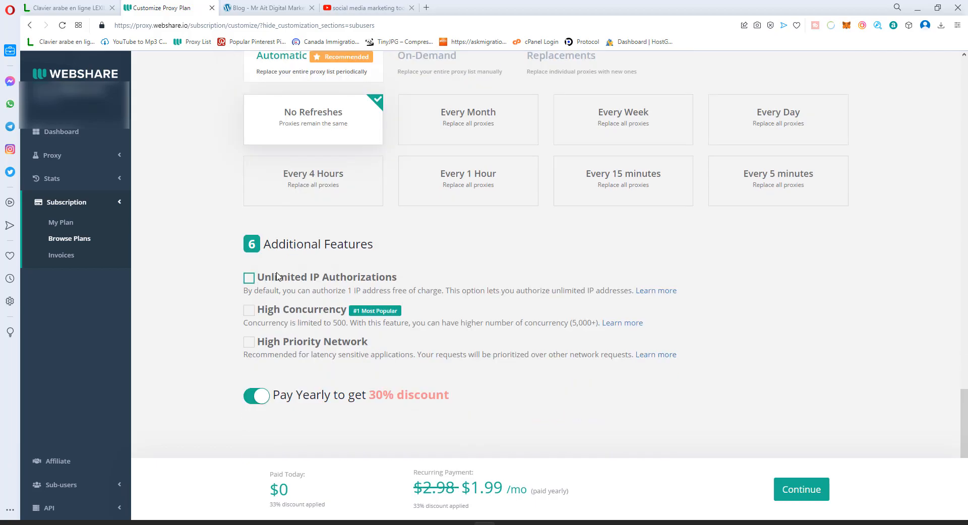
left_click(255, 396)
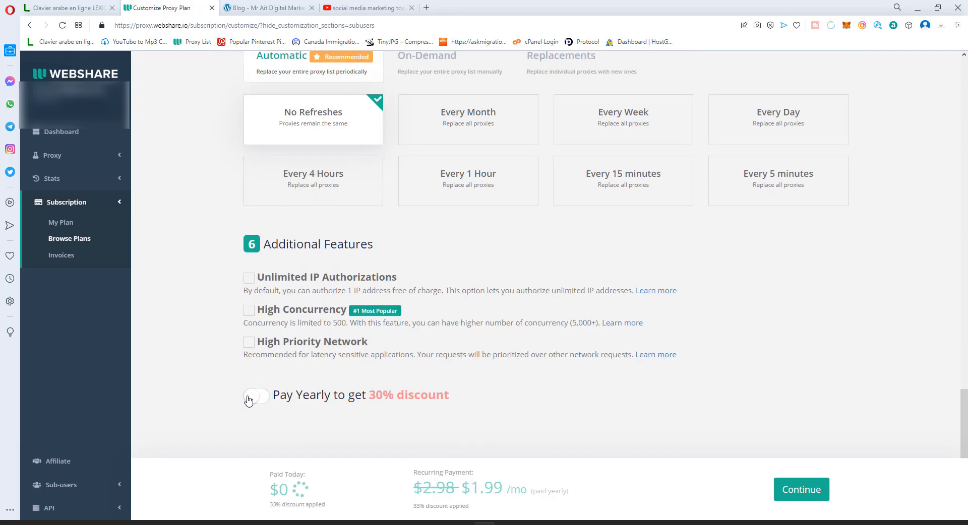
mouse_move(297, 400)
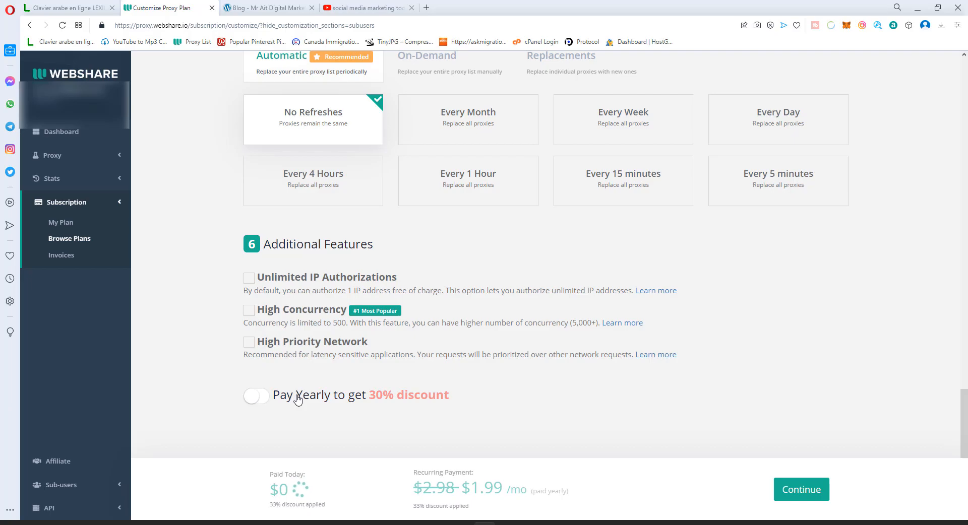
left_click(255, 396)
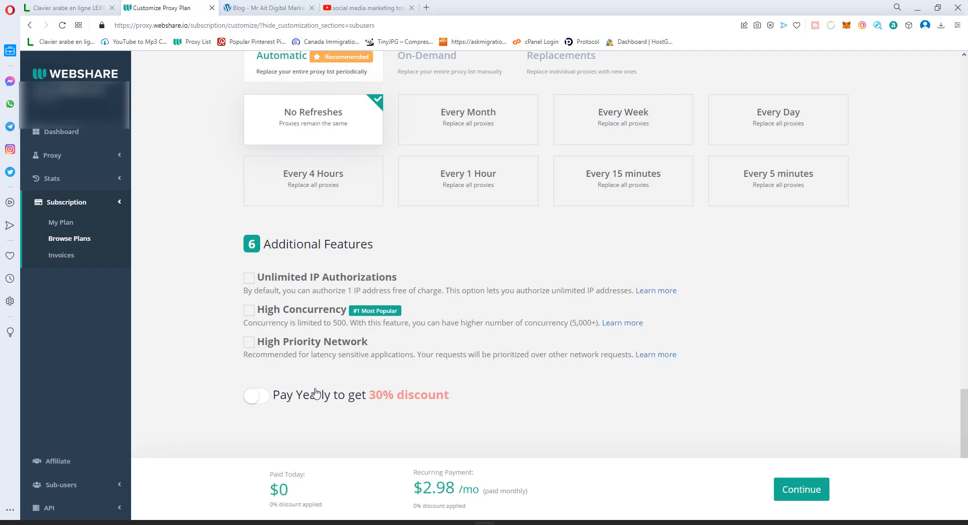
left_click(256, 395)
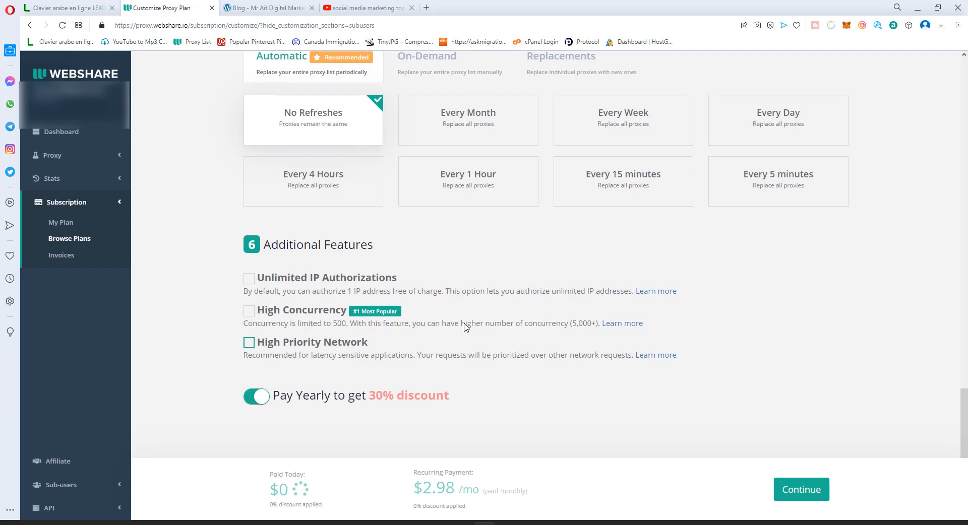
mouse_move(441, 351)
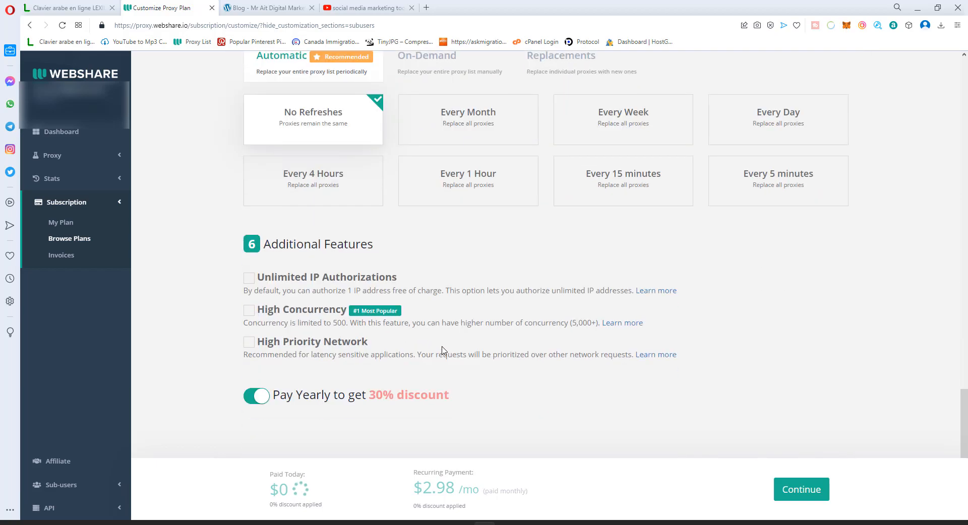
left_click(256, 395)
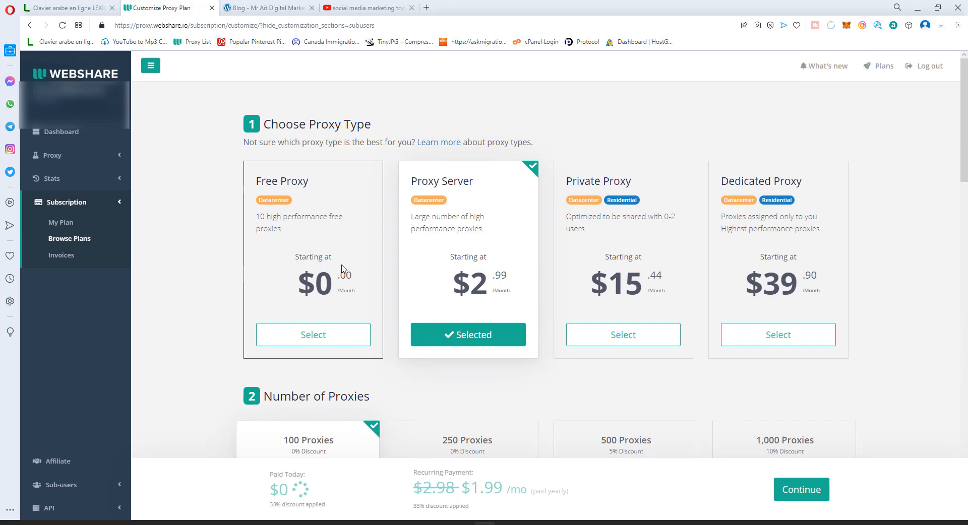
scroll("down", 3)
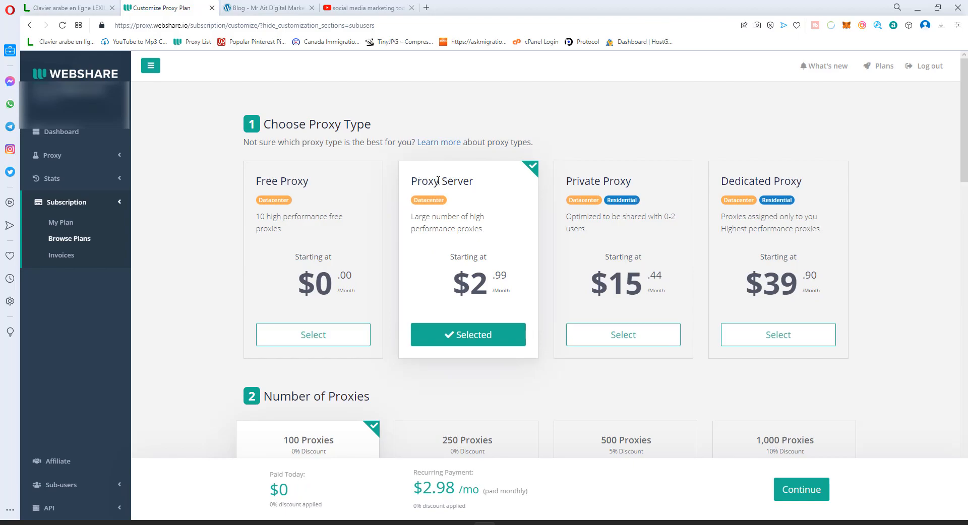
double_click(442, 181)
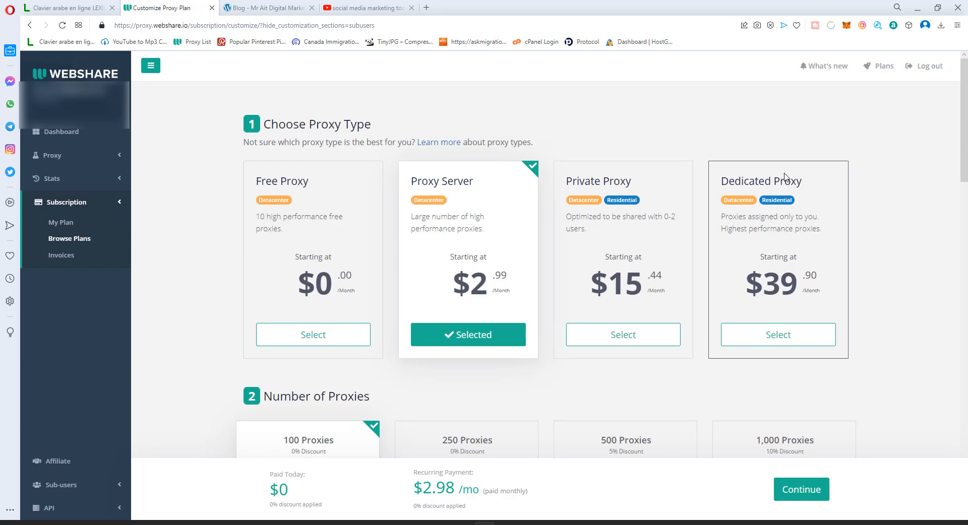
mouse_move(475, 184)
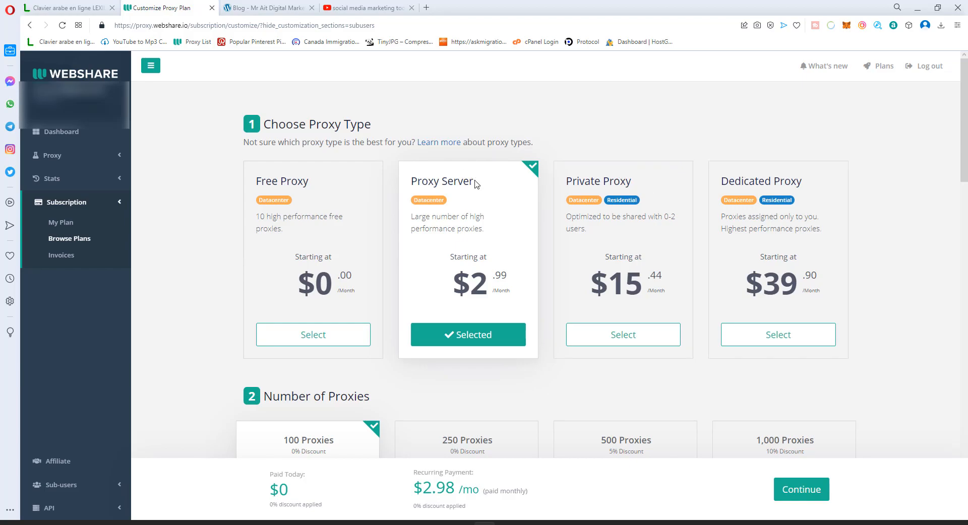
scroll("down", 3)
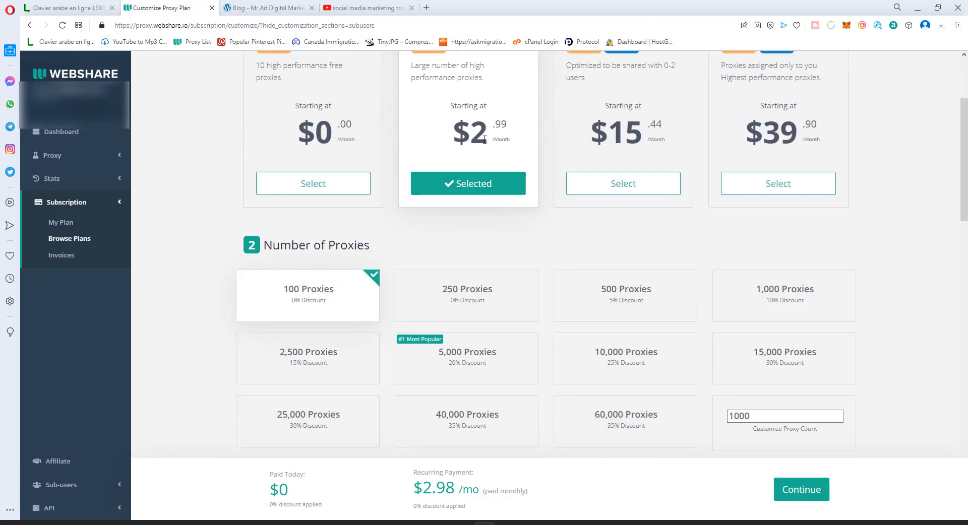
scroll("down", 3)
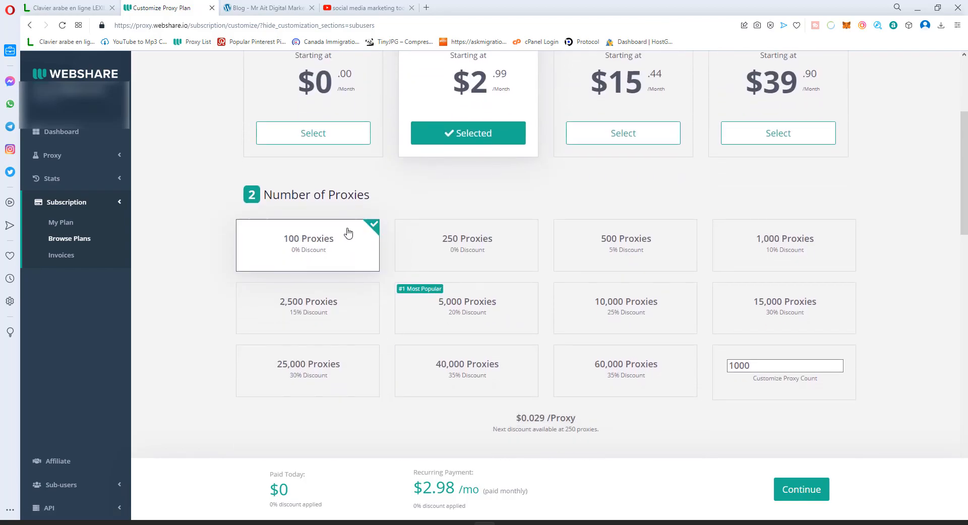
scroll("down", 3)
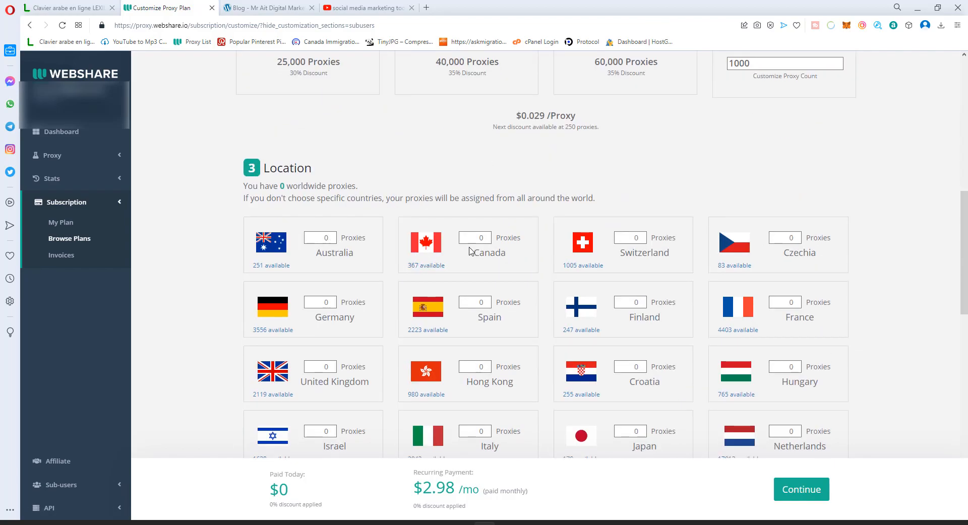
left_click(474, 238)
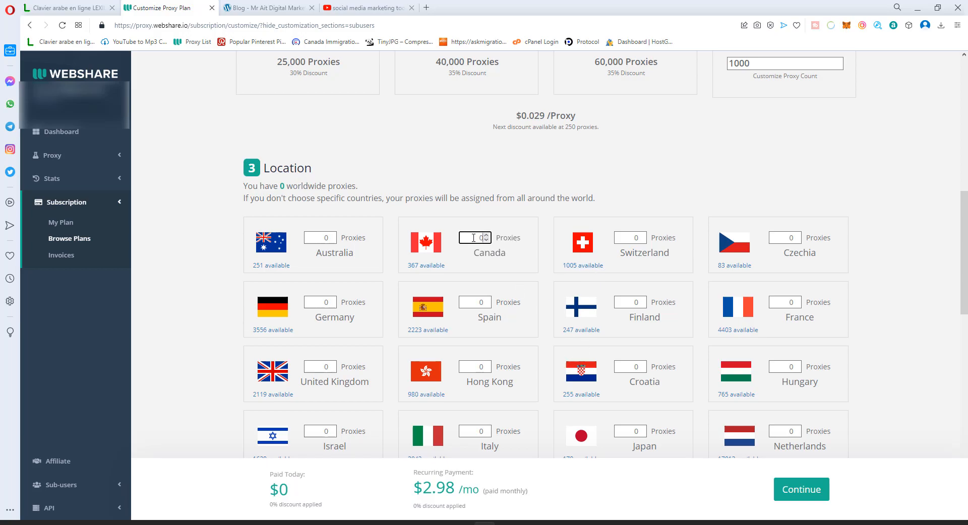
scroll("down", 3)
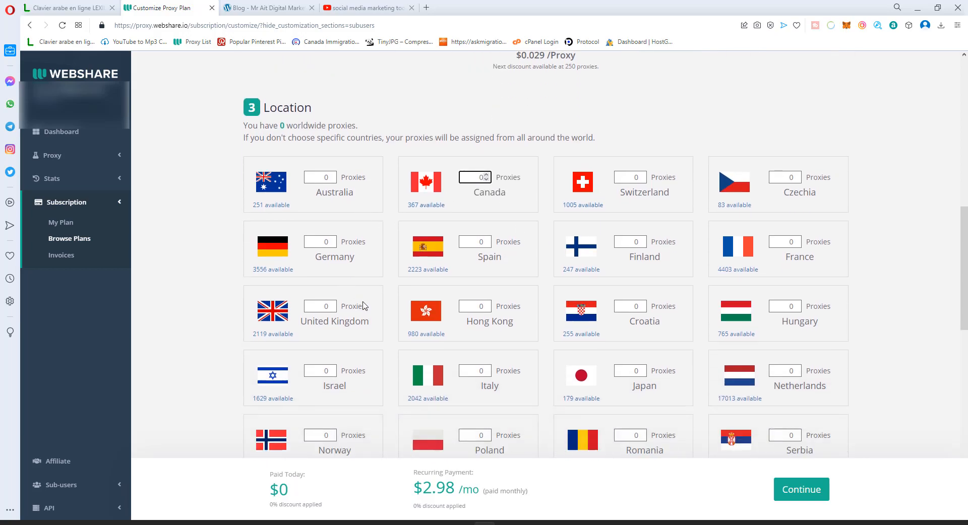
scroll("down", 3)
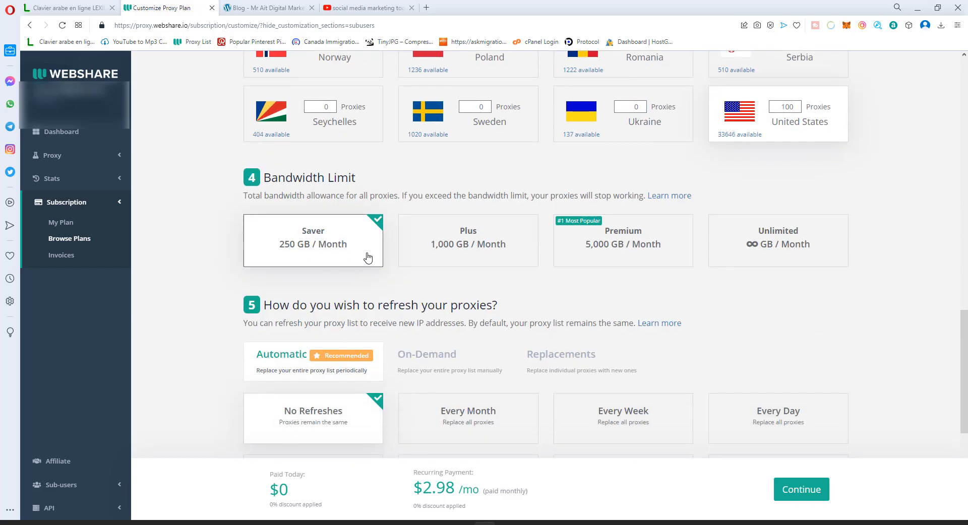
scroll("down", 3)
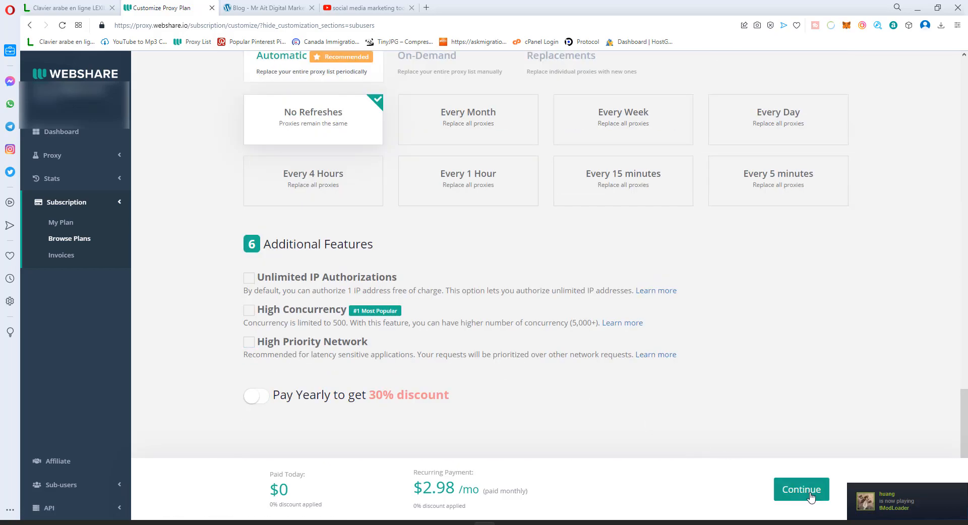
Continue to checkout without High Performance Features: 100 proxies, 250 GB, $2.99 monthly.
left_click(801, 489)
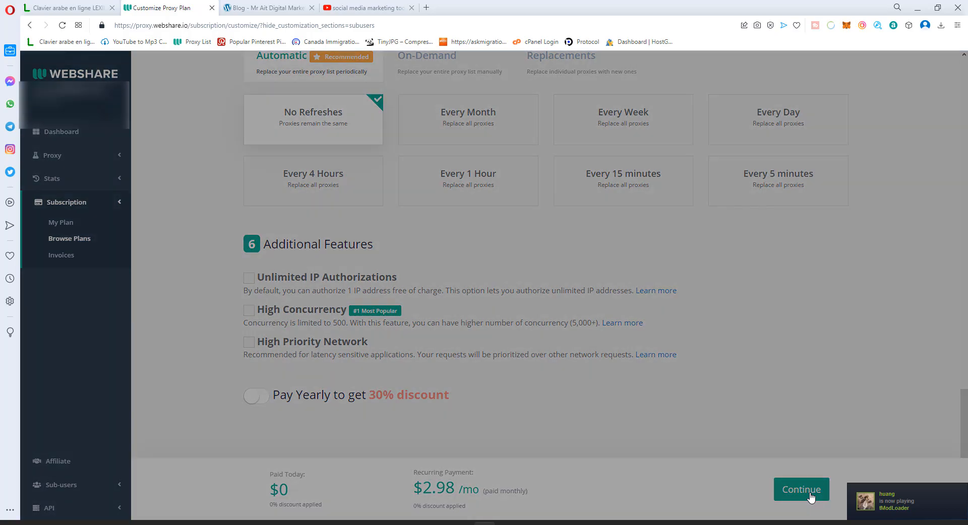
left_click(800, 489)
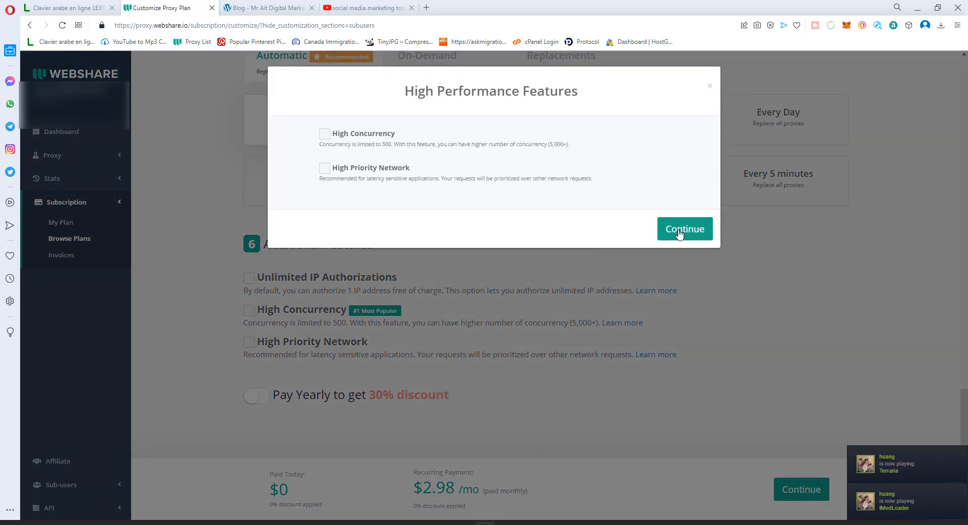
left_click(683, 229)
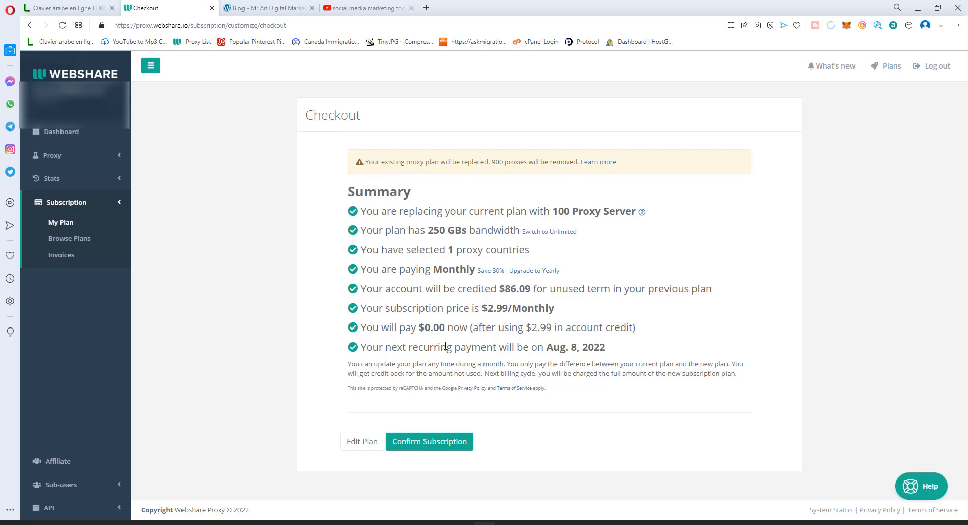
mouse_move(489, 252)
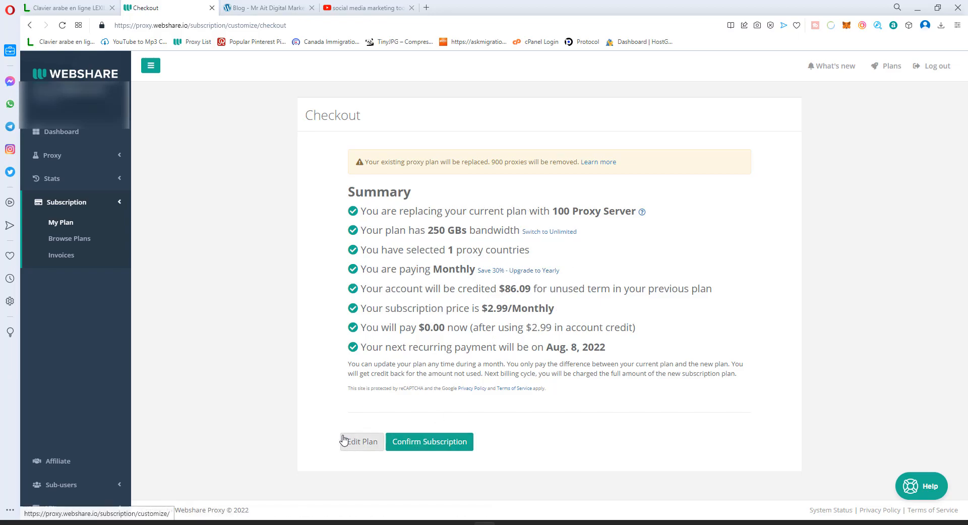
Go back to the dashboard and bring up the Proxy list page.
left_click(61, 131)
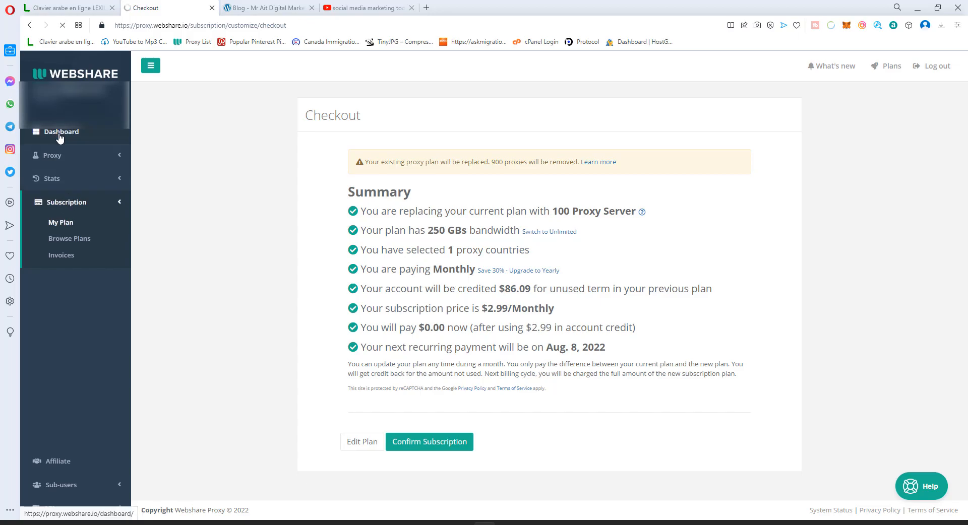
left_click(60, 131)
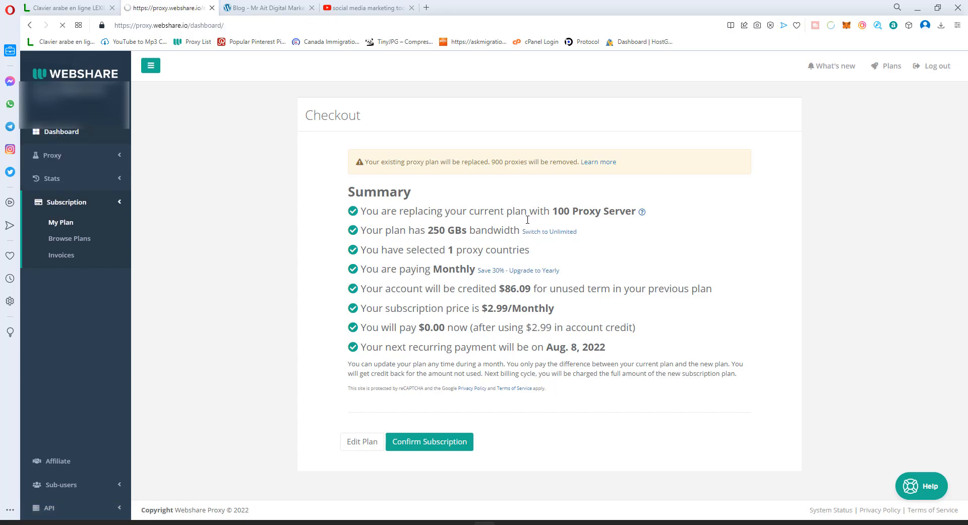
left_click(430, 441)
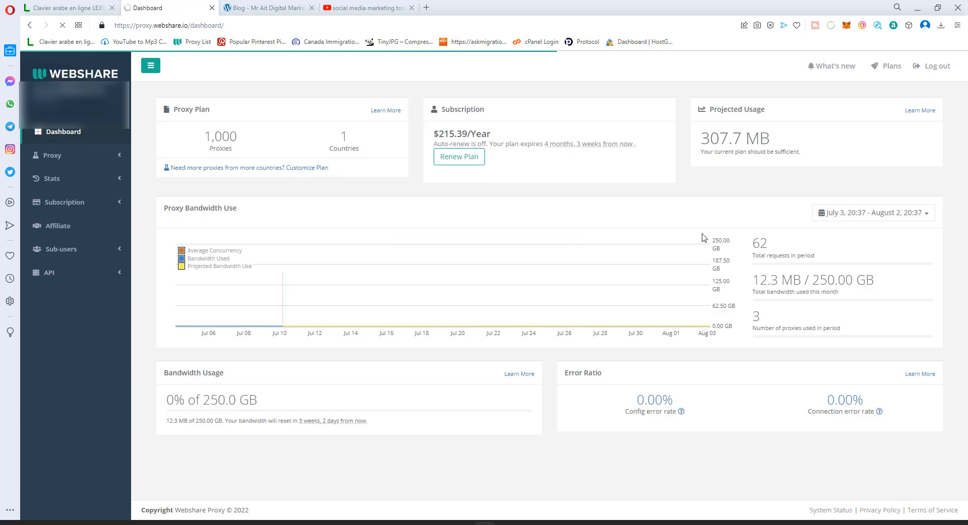
left_click(51, 155)
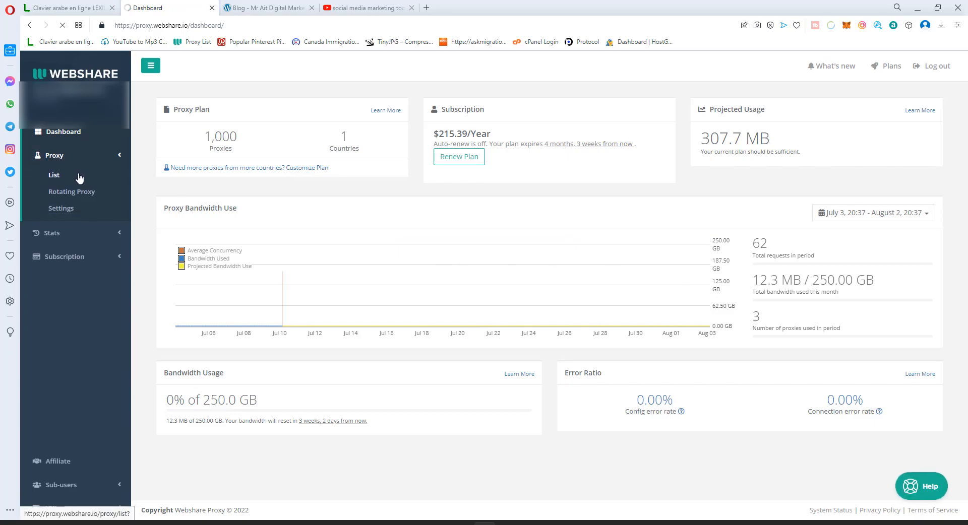
left_click(53, 175)
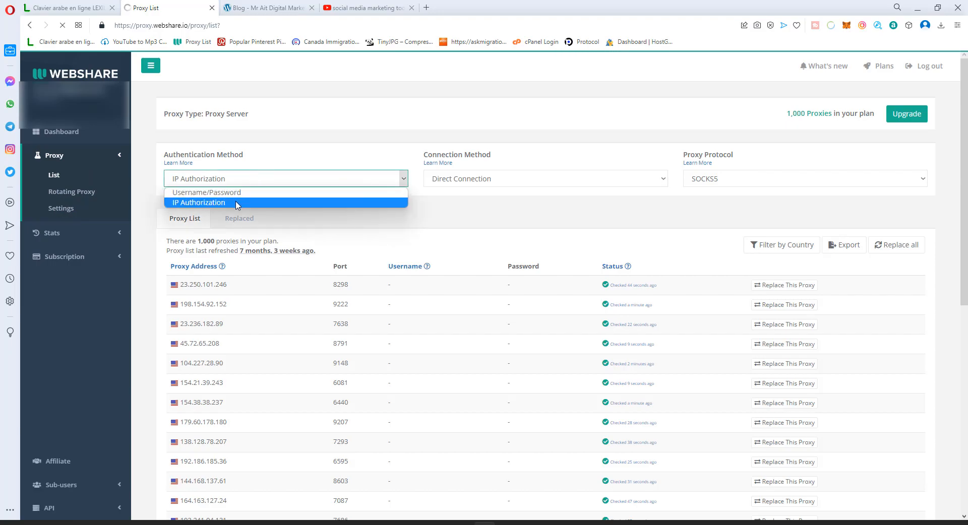
Set the list to IP Authorization, Direct Connection and SOCKS5, showing the 1,000-proxy export options.
left_click(545, 179)
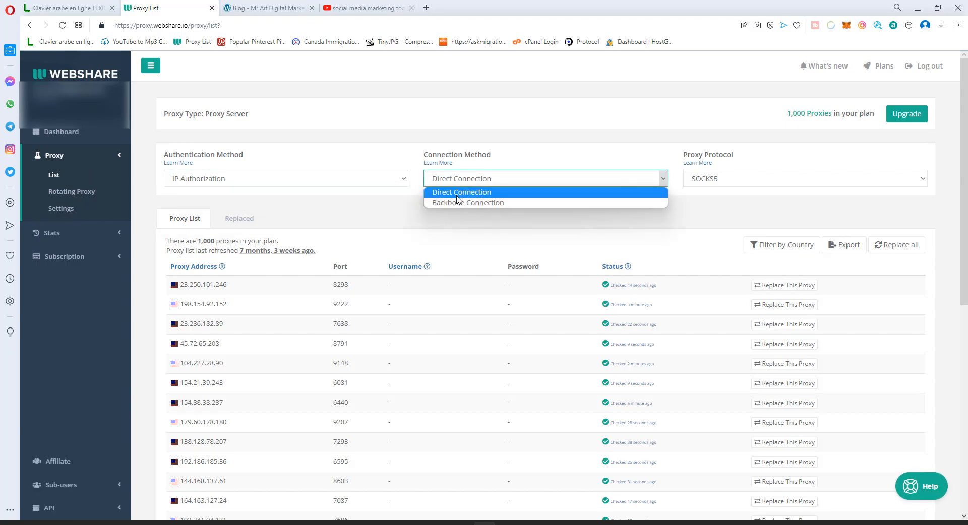
left_click(802, 179)
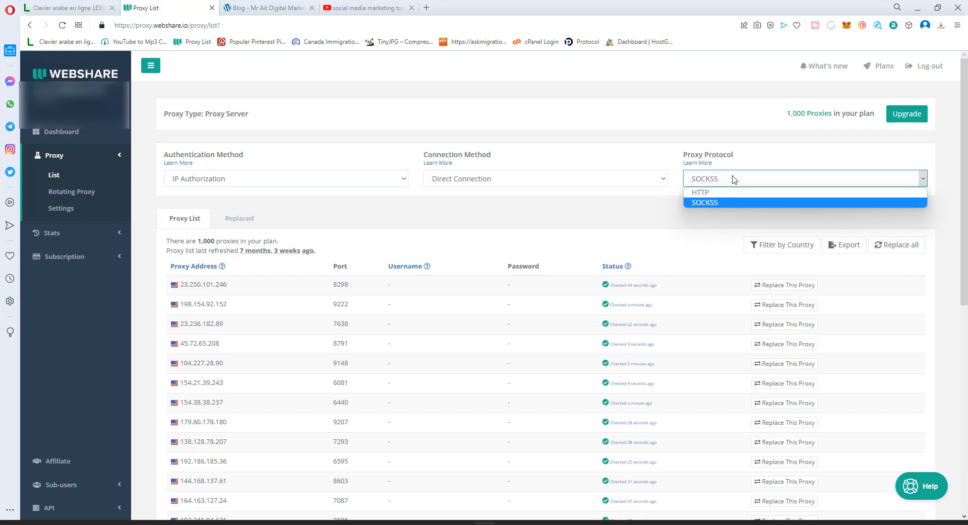
left_click(705, 203)
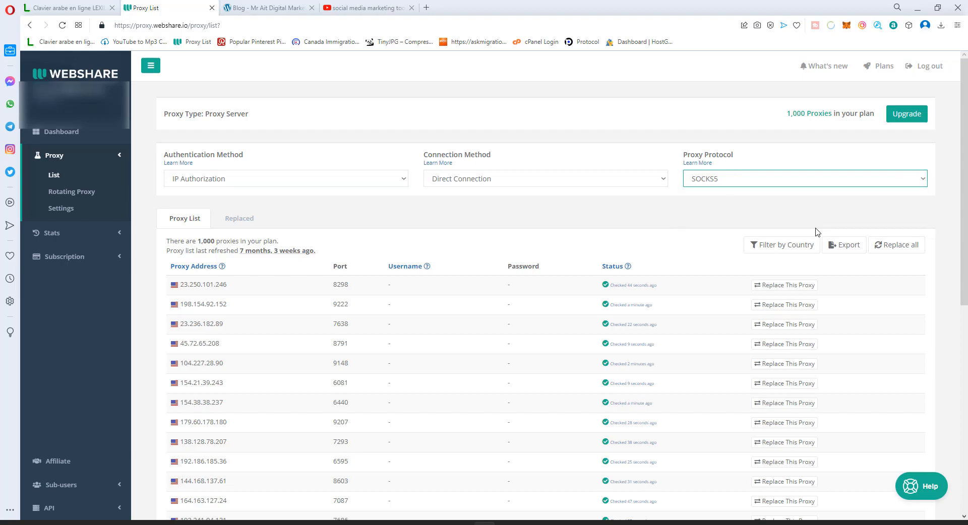
left_click(845, 244)
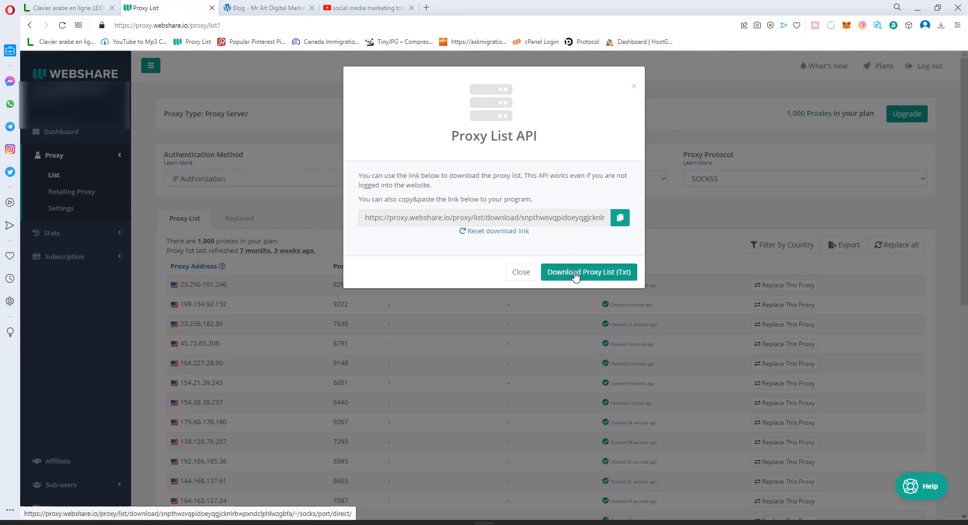
Download the 1,000-proxy list as a text file and view its IP:port entries in Notepad.
left_click(588, 272)
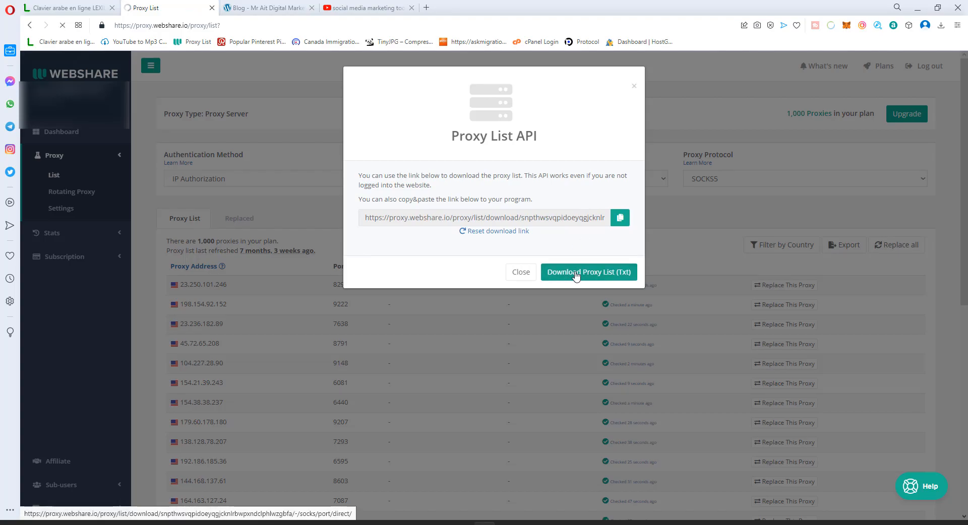
left_click(587, 272)
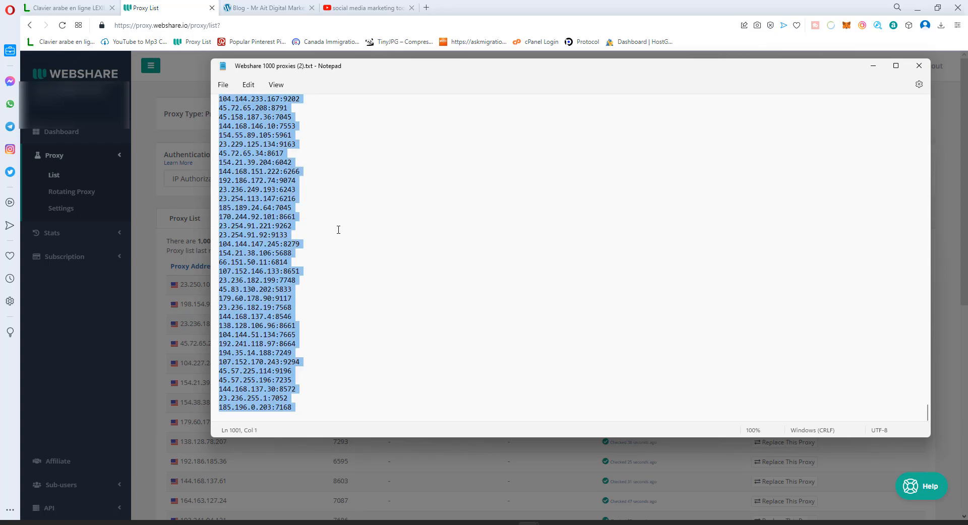
mouse_move(832, 82)
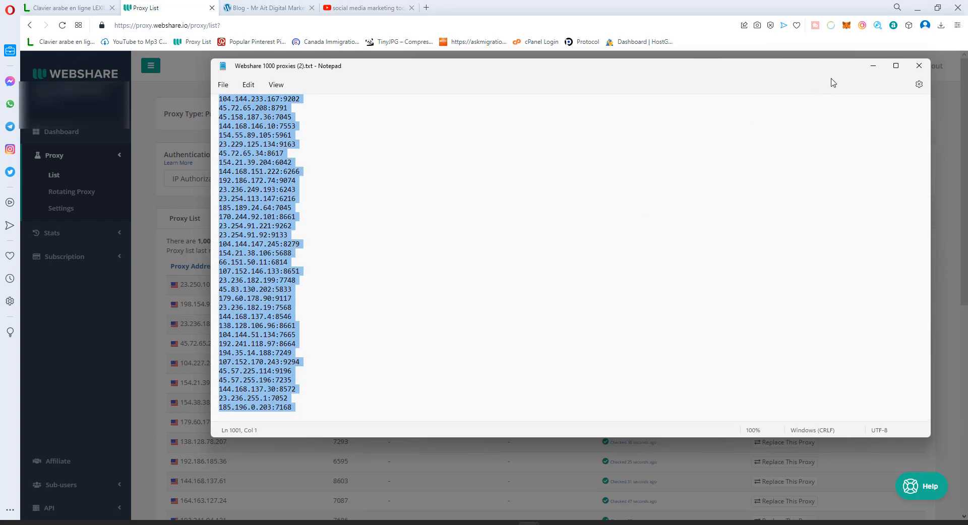
mouse_move(640, 485)
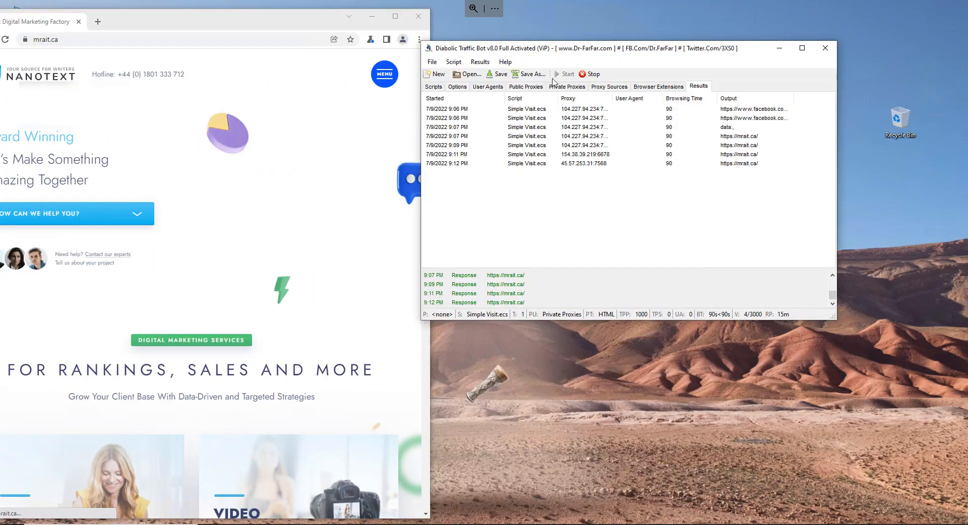
Paste the exported proxy addresses into Diabolic Traffic Bot's Private Proxies list.
left_click(566, 87)
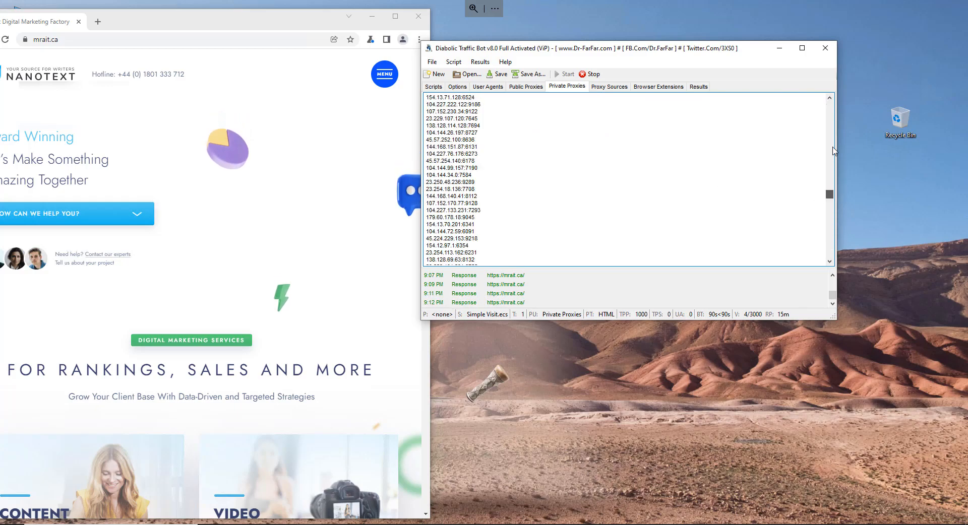
left_click(697, 87)
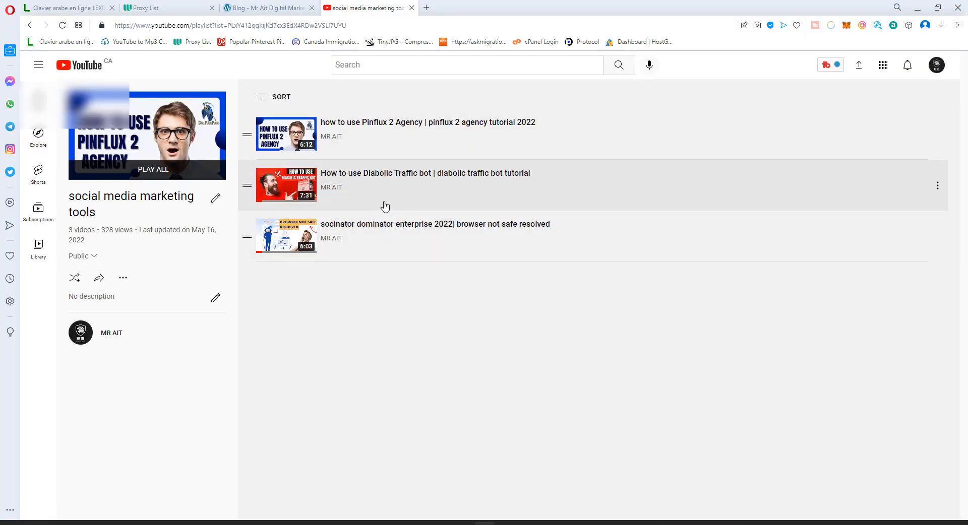
Switch from the YouTube playlist back to the Webshare proxy list page.
left_click(148, 7)
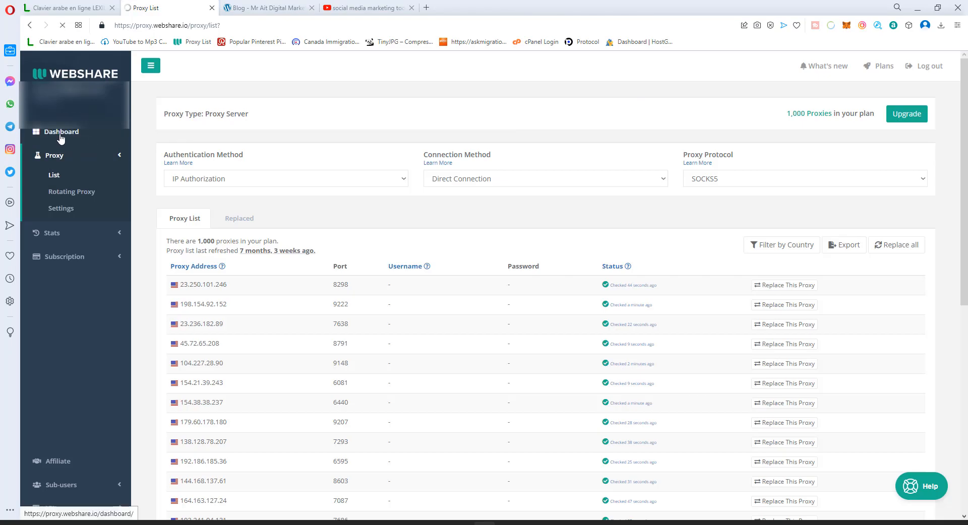
Return to the Webshare dashboard and show the Knowledgebase help panel's instant answers.
left_click(60, 131)
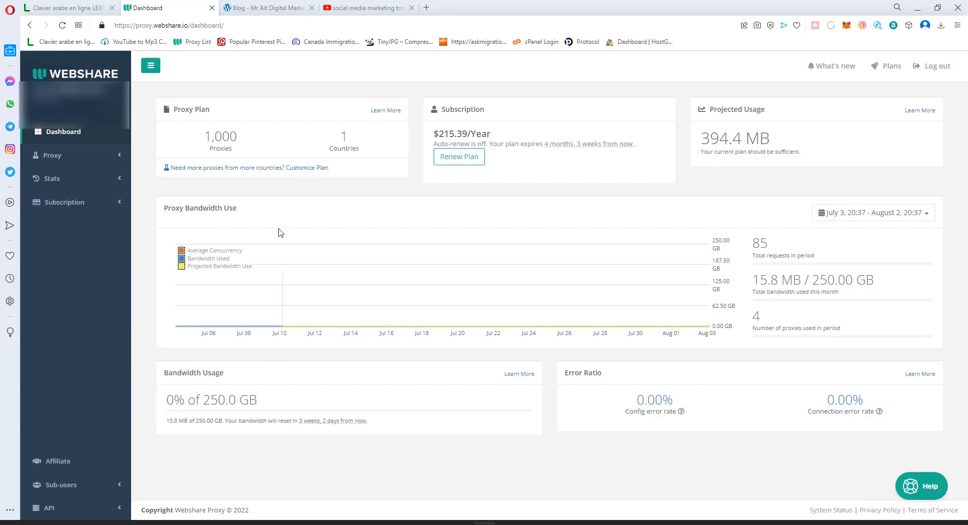
left_click(920, 486)
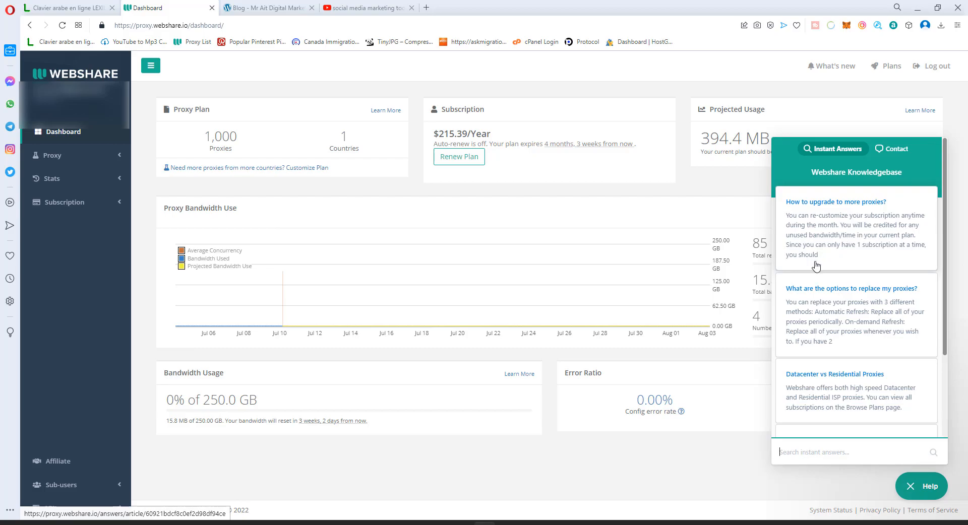
mouse_move(766, 255)
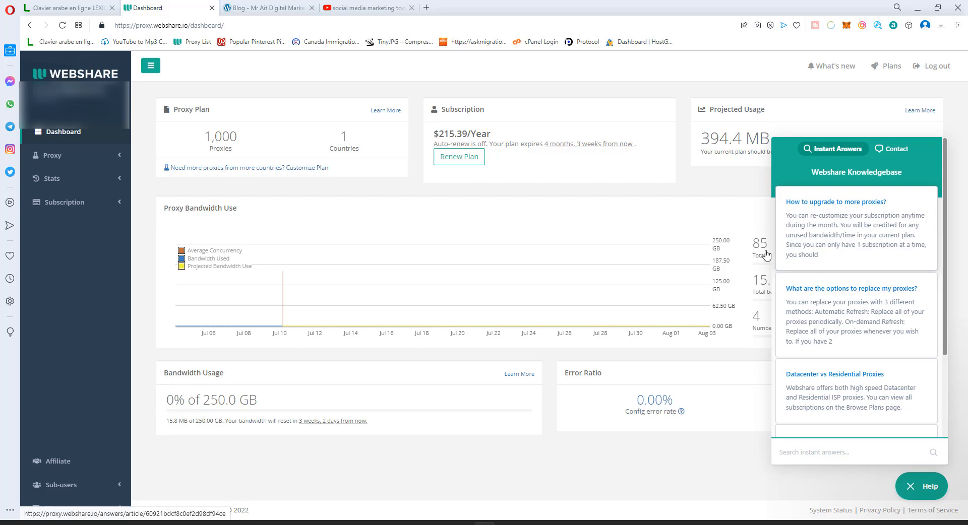